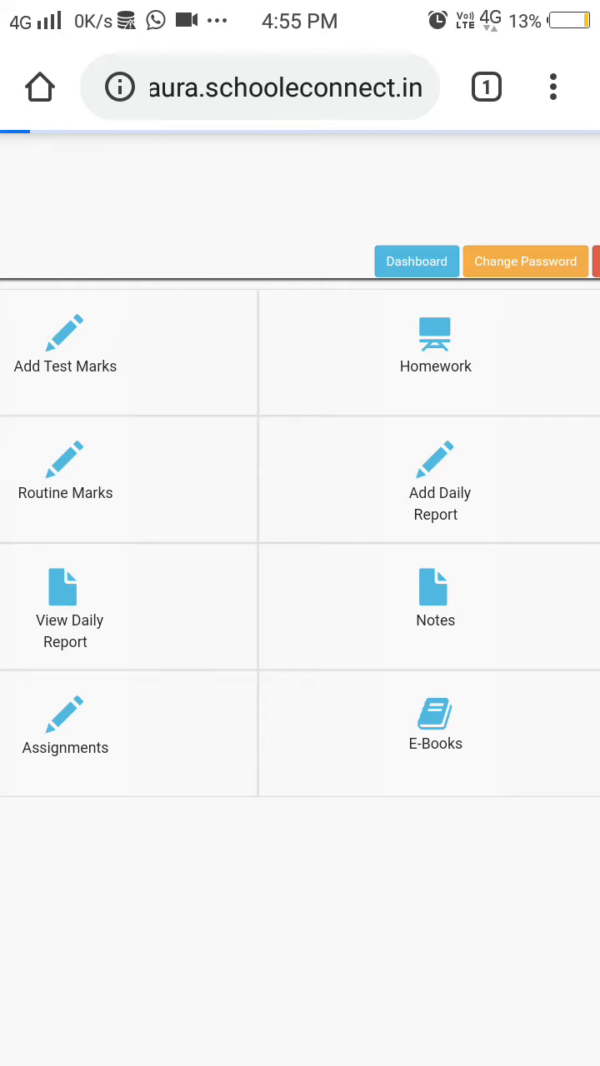
Open the blank Add Notes form from the dashboard's Notes section.
left_click(434, 596)
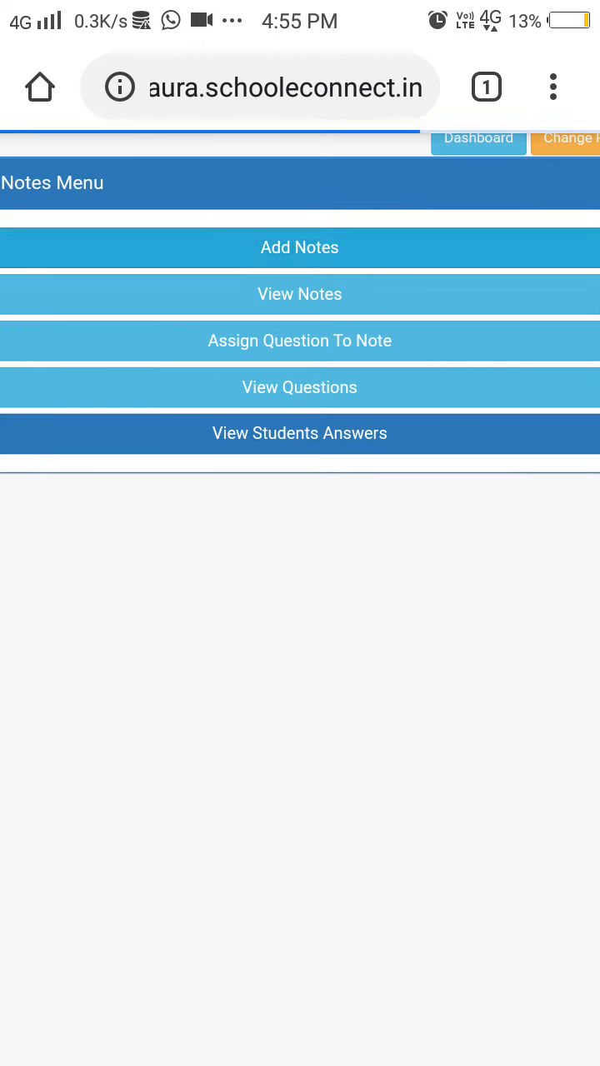
left_click(300, 247)
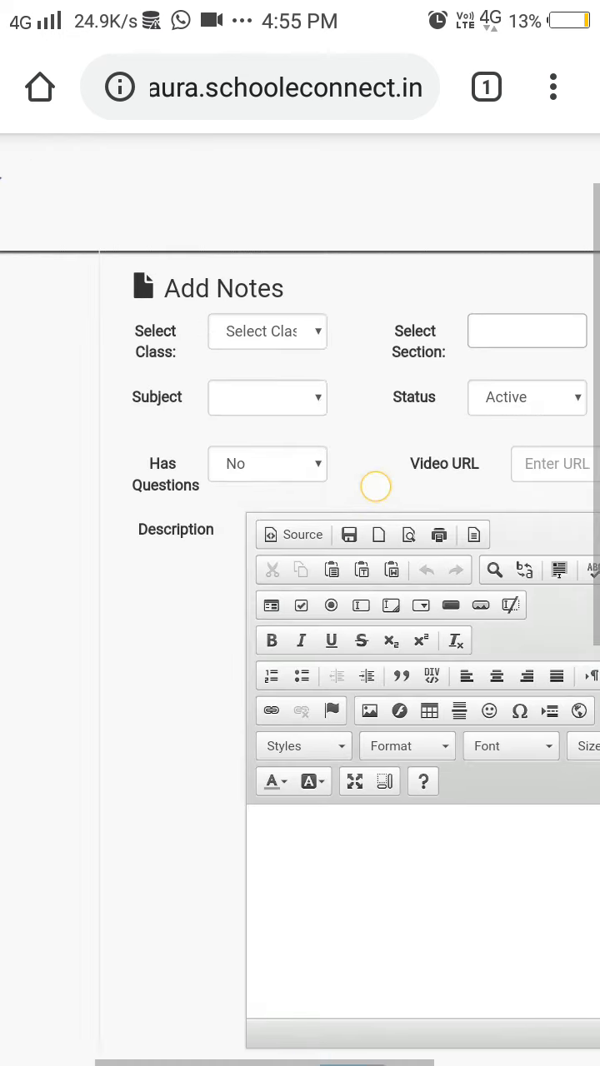
Set class V, sections A and B, and subject GSC for the note.
left_click(267, 331)
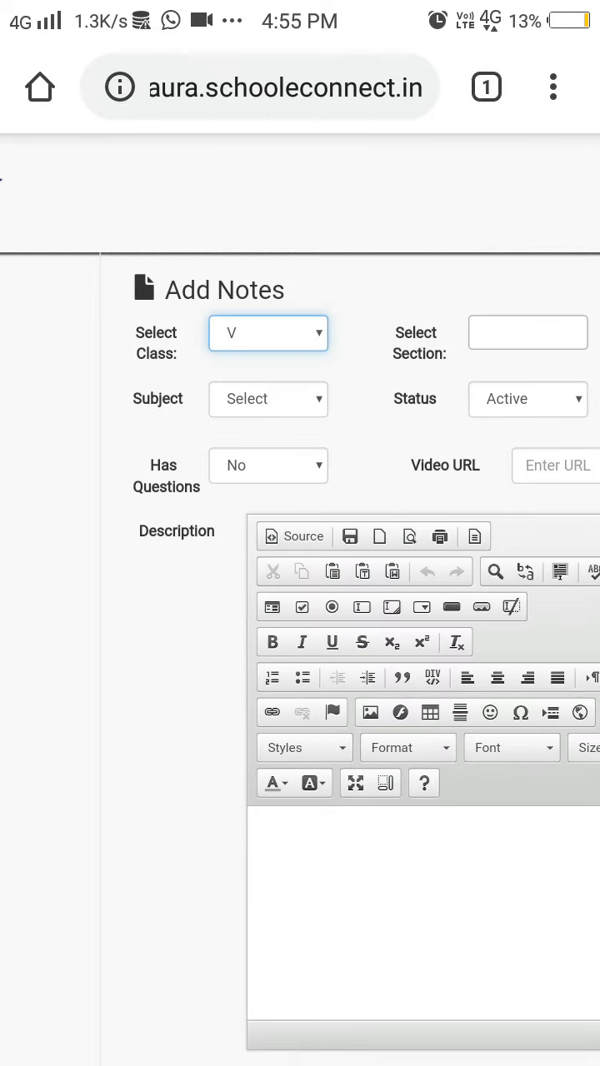
left_click(526, 333)
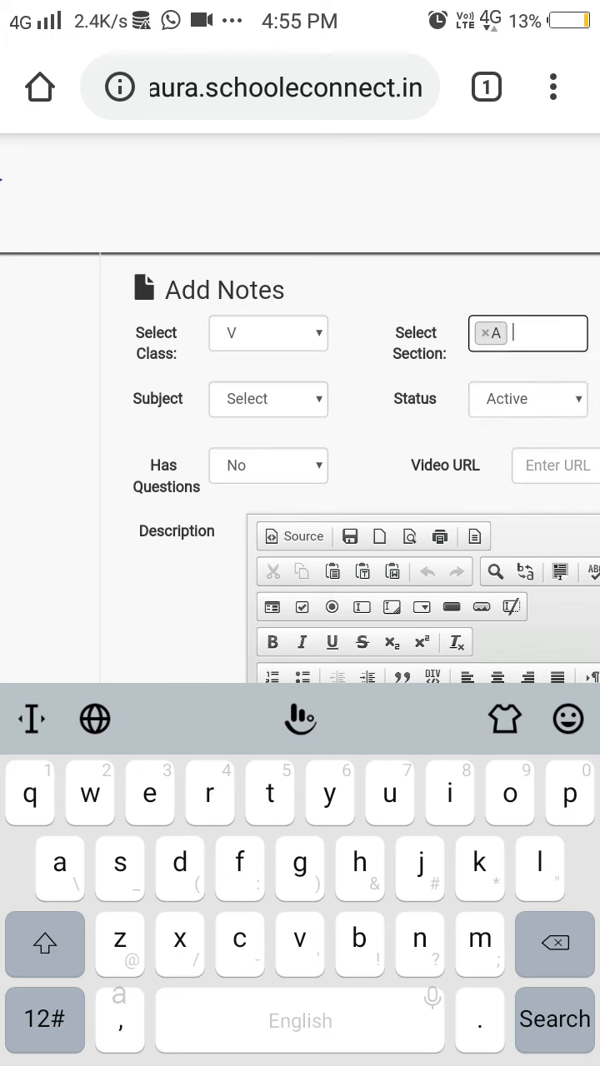
type("b")
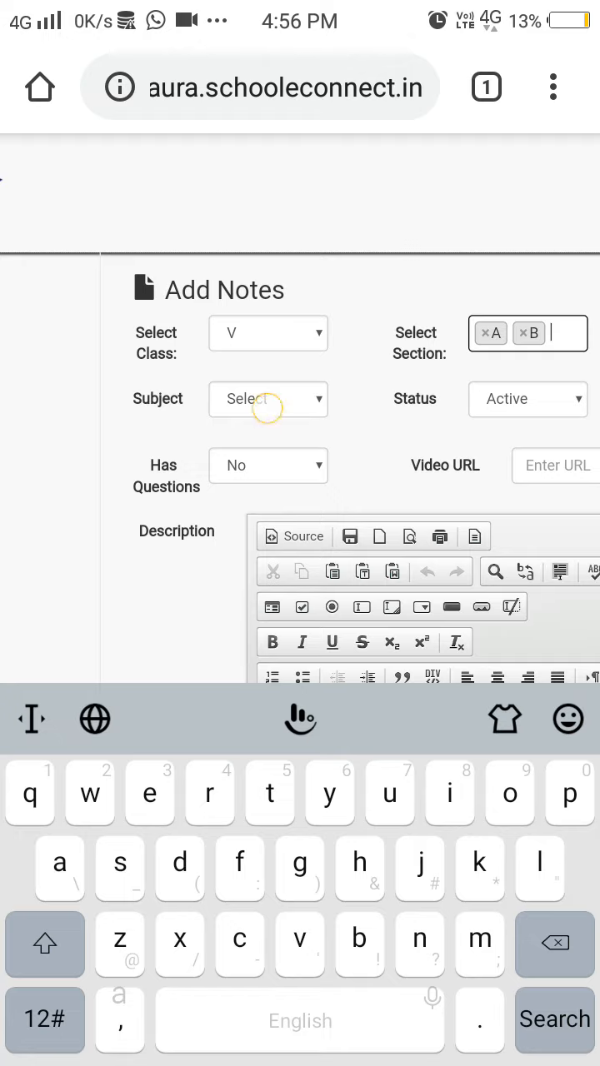
left_click(266, 399)
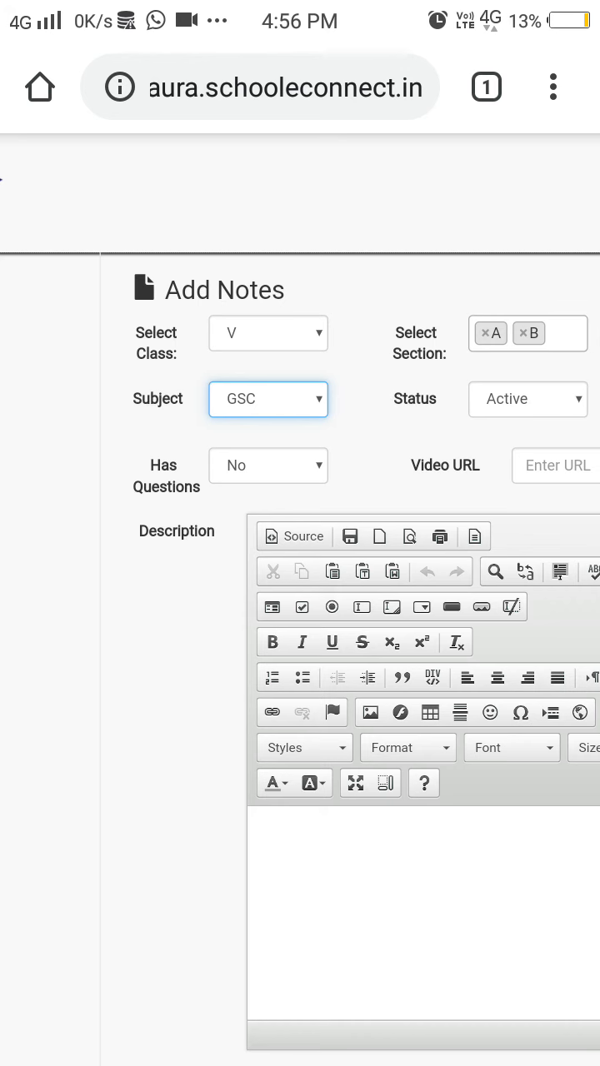
Enter 'Question/Ans' as the start of the note's title.
scroll("right", 3)
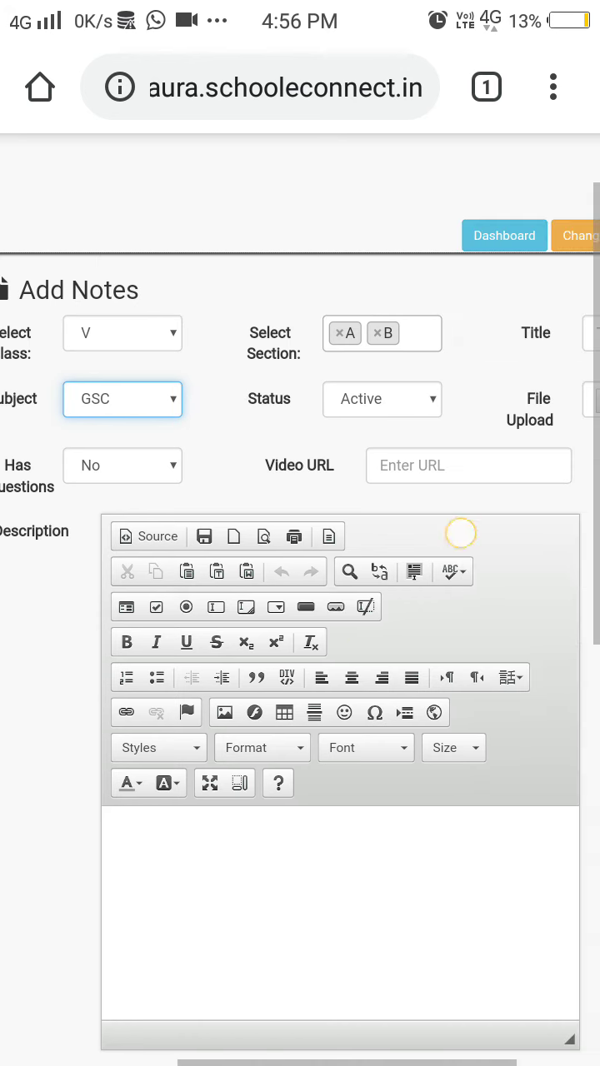
scroll("right", 3)
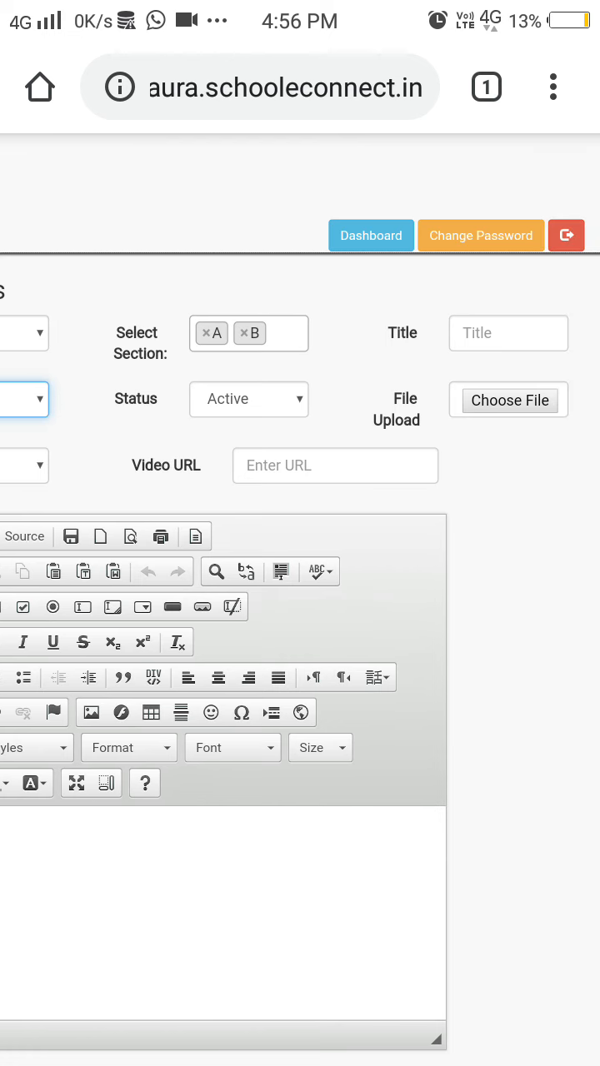
left_click(506, 334)
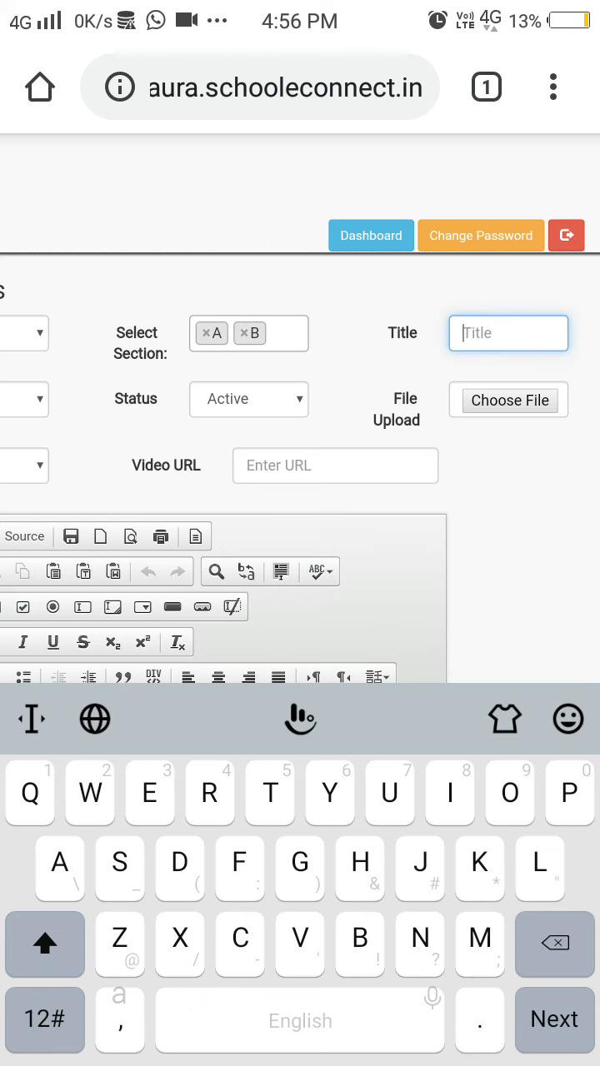
type("Q")
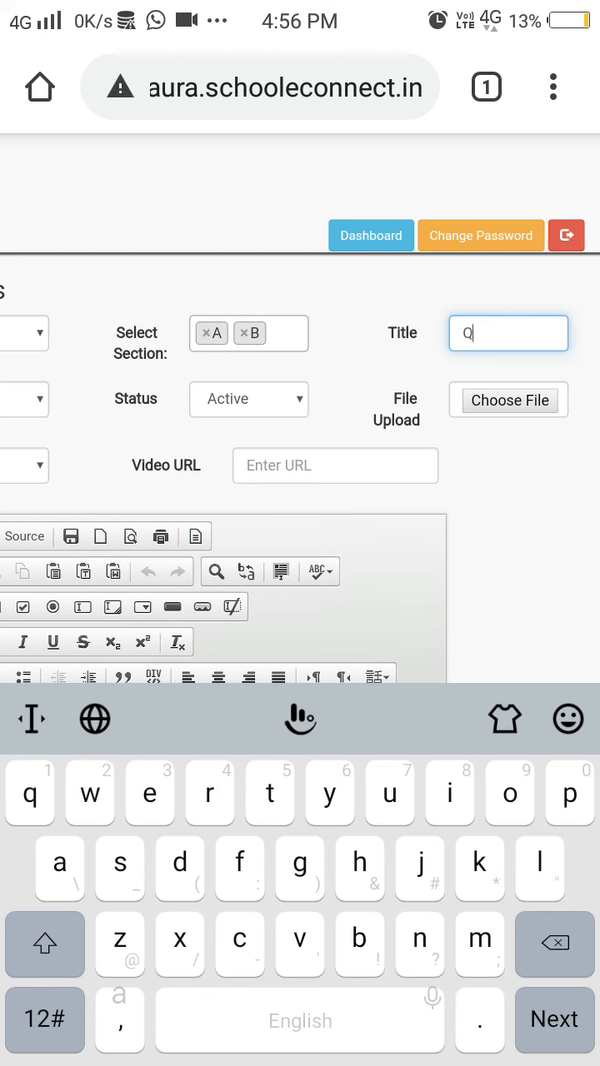
type("uestion")
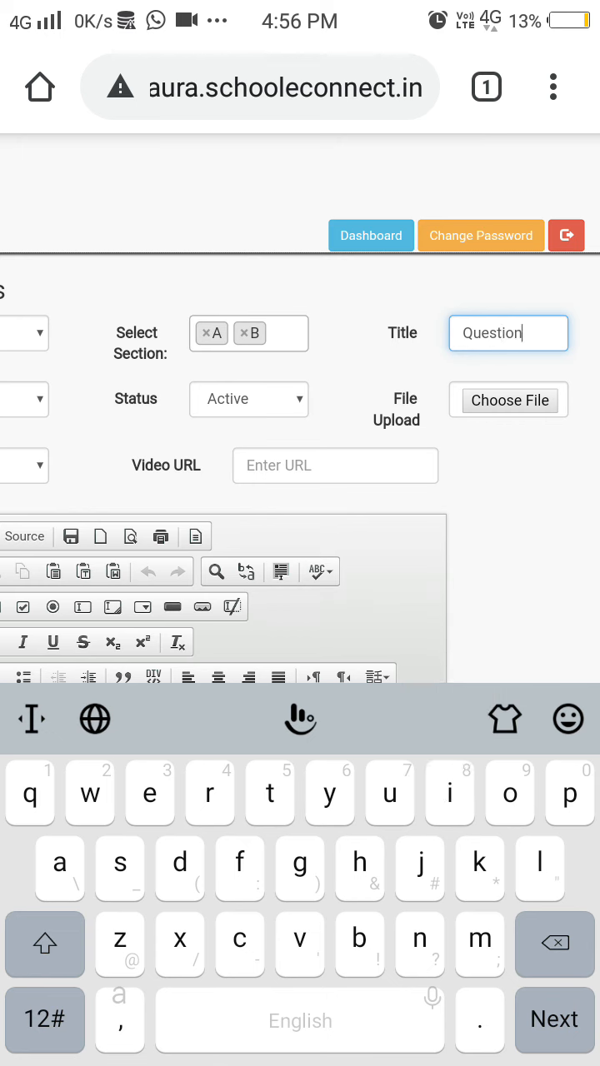
type("/")
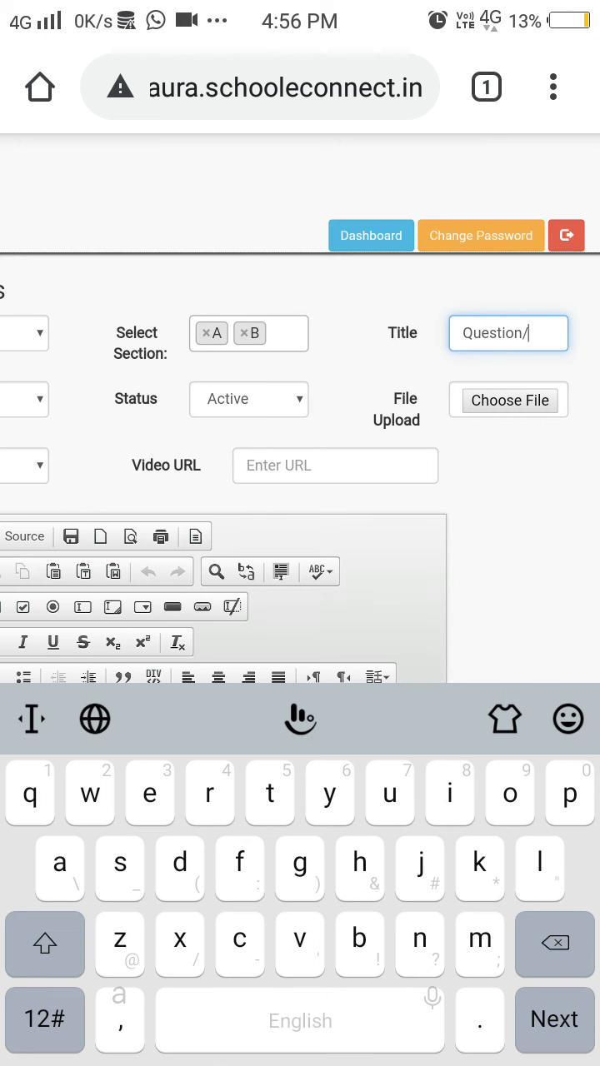
type("Ans Chapter 3")
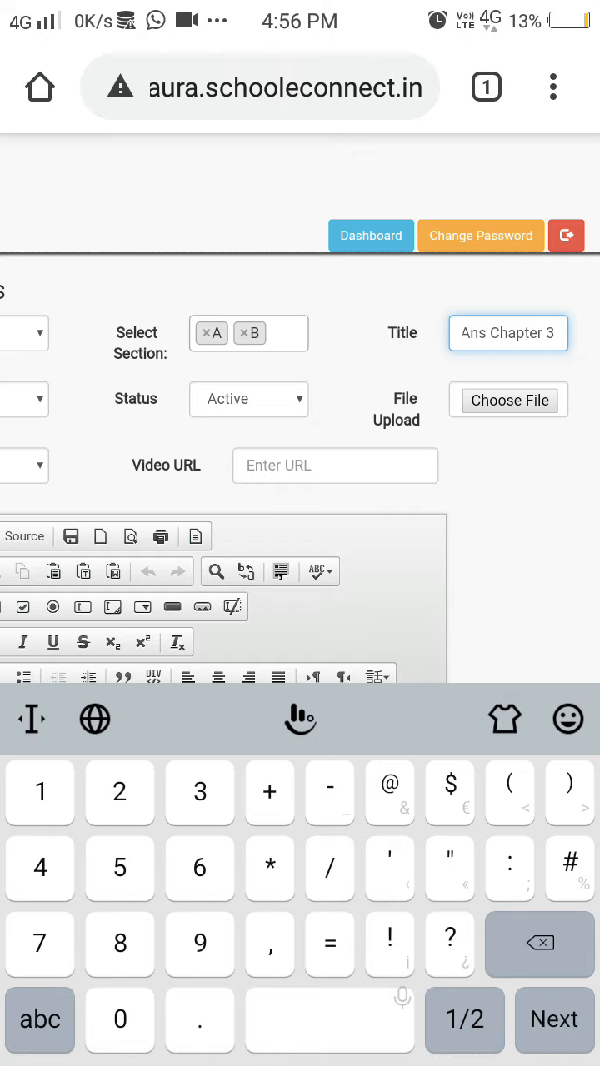
left_click(508, 399)
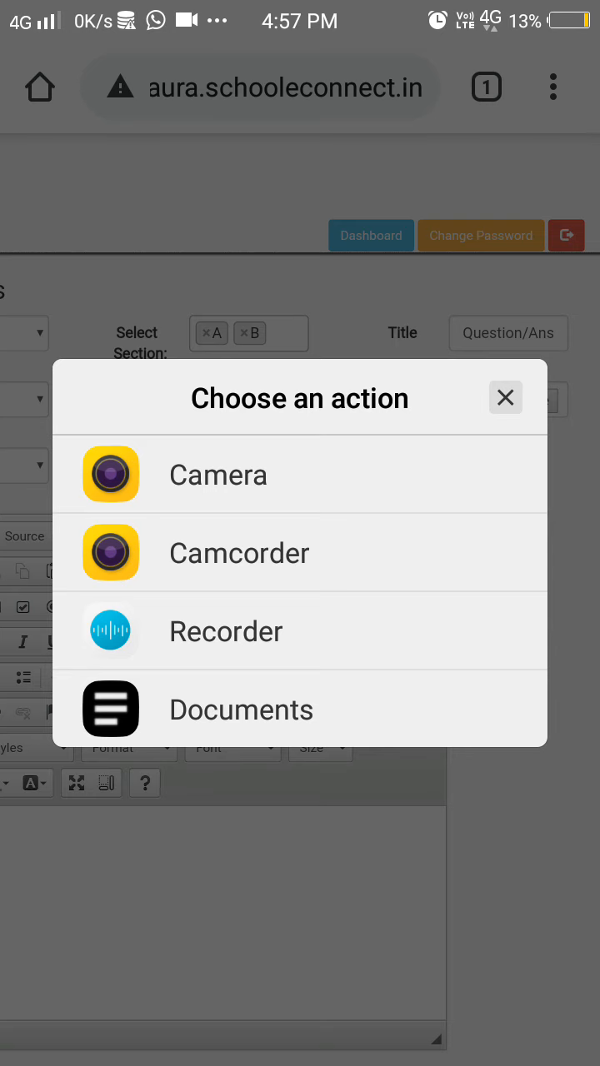
left_click(505, 396)
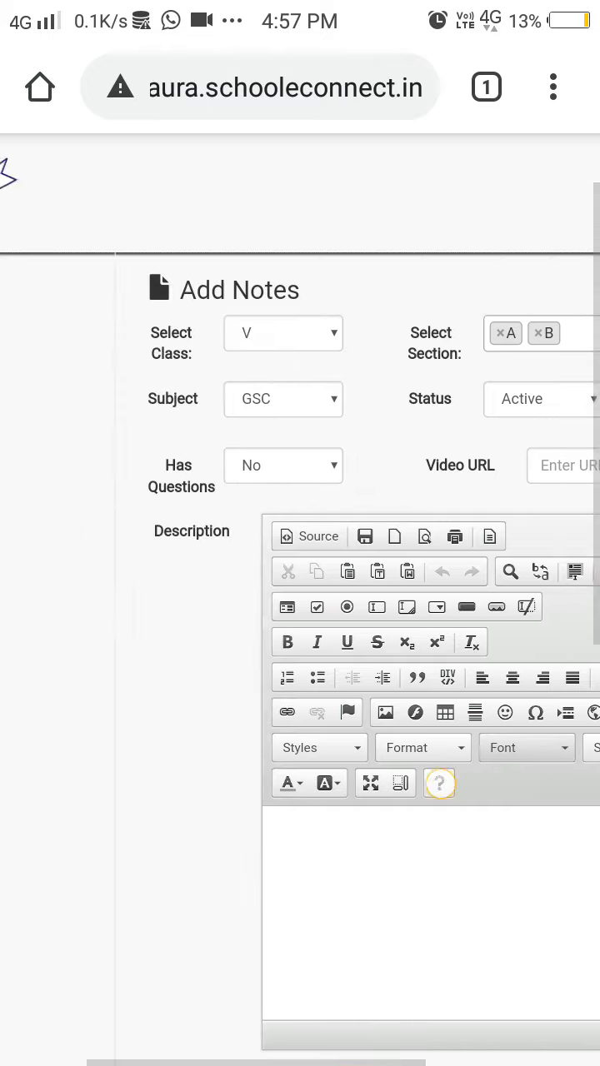
scroll("down", 3)
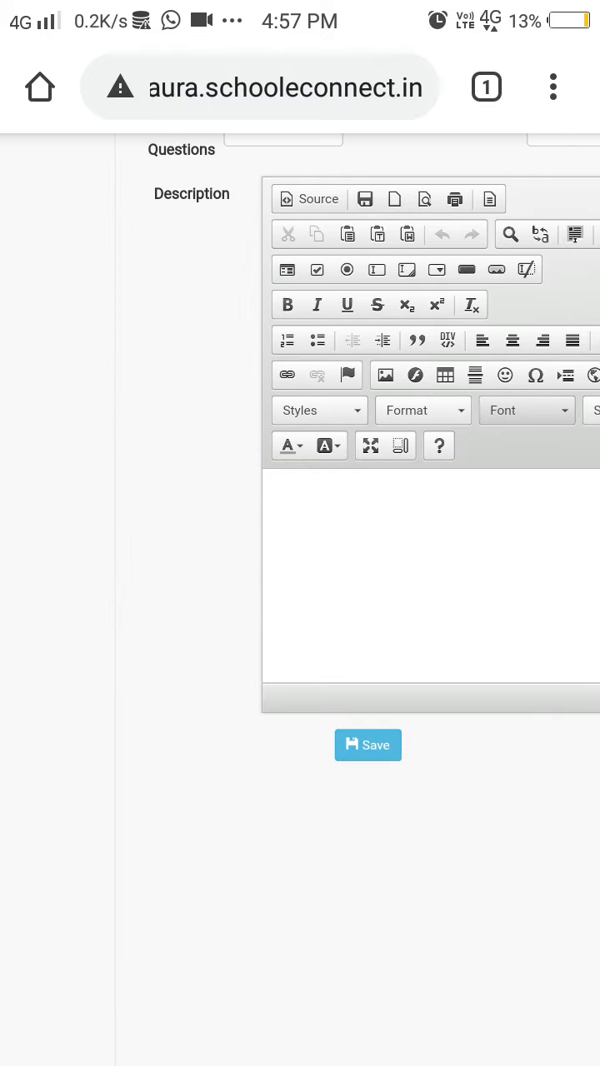